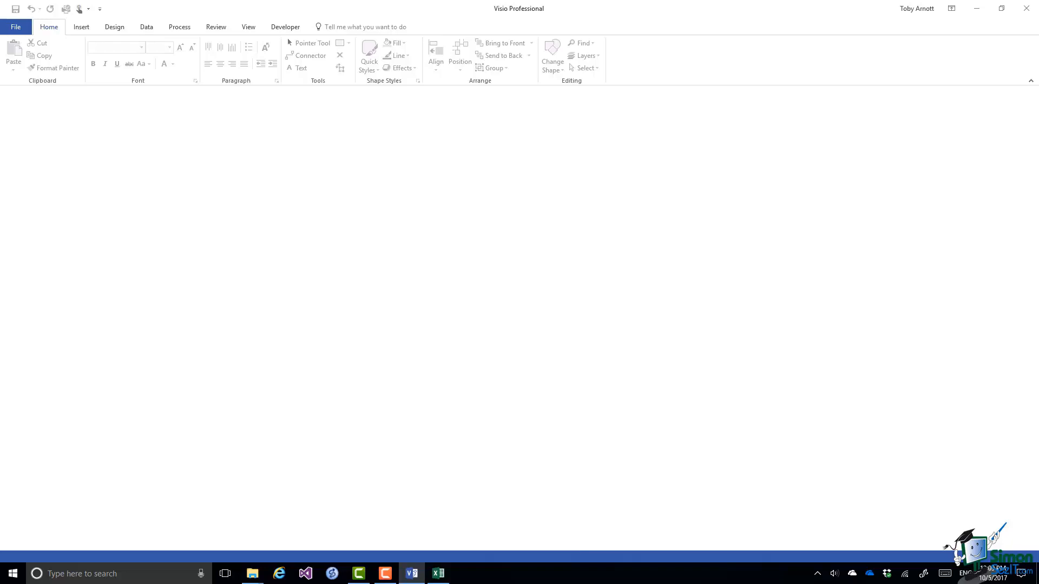
Step: Bring the Excel workbook of staff names, roles and managers to the front
left_click(437, 573)
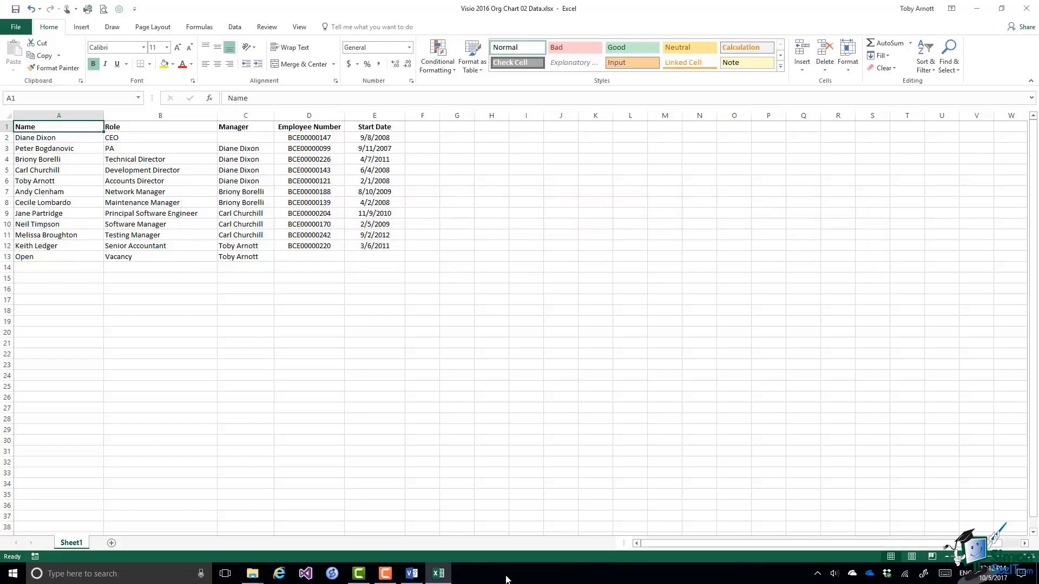
Step: Select a cell in the staff data workbook without editing it
left_click(58, 115)
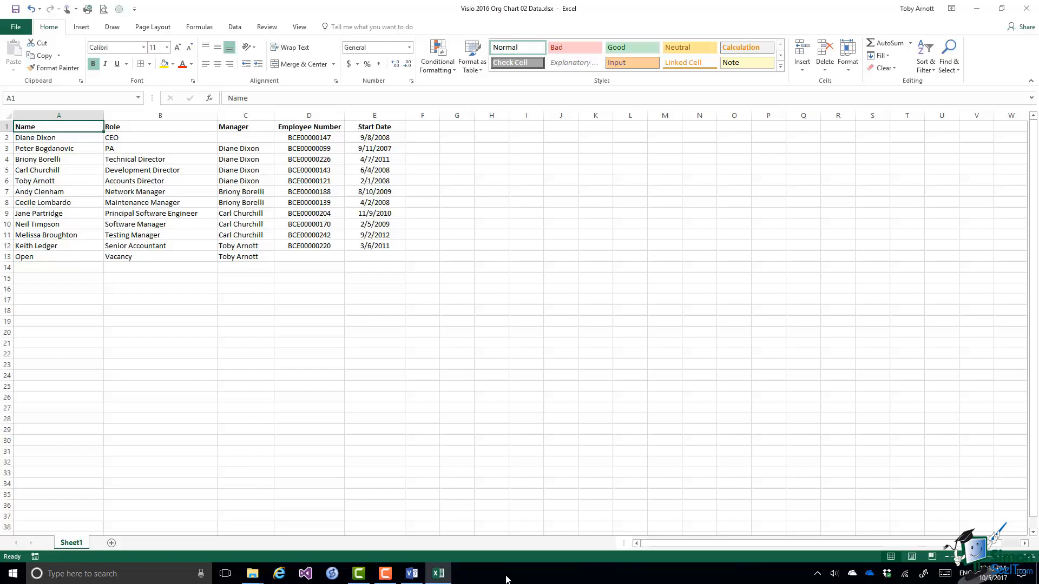
mouse_move(512, 571)
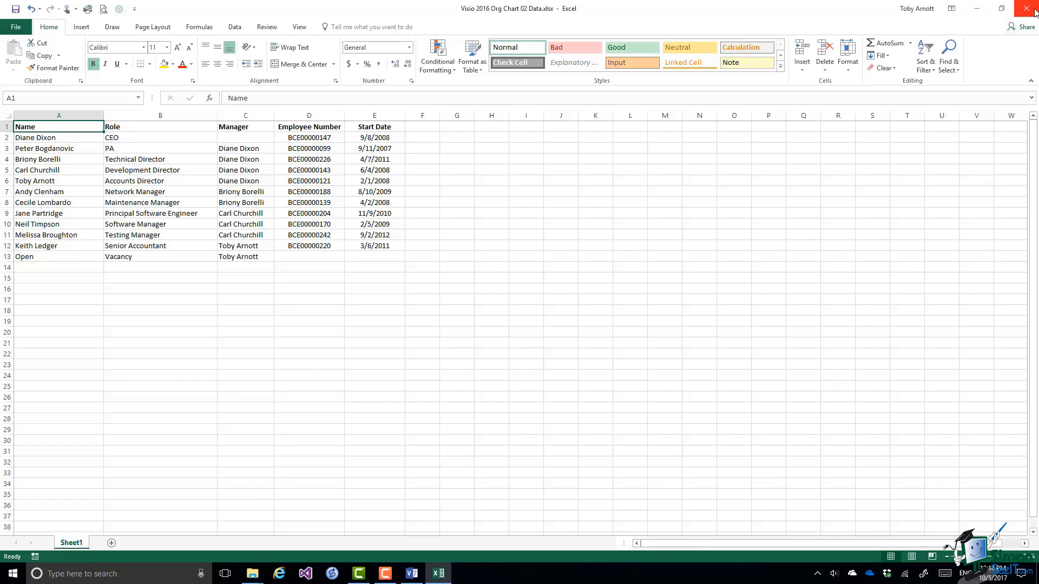
mouse_move(1028, 9)
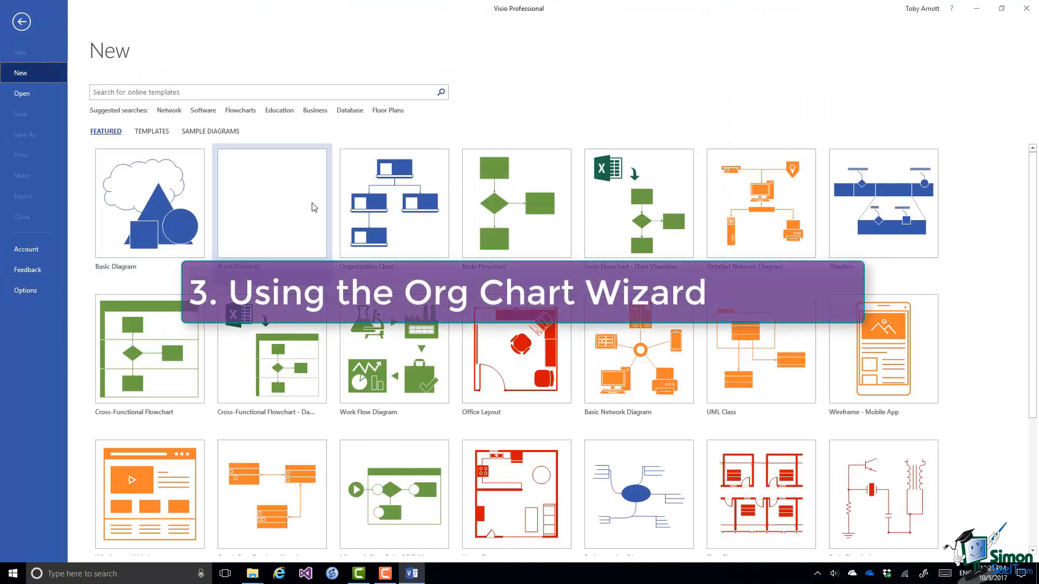
Step: Create a new drawing from the Organization Chart template, launching its wizard
left_click(393, 203)
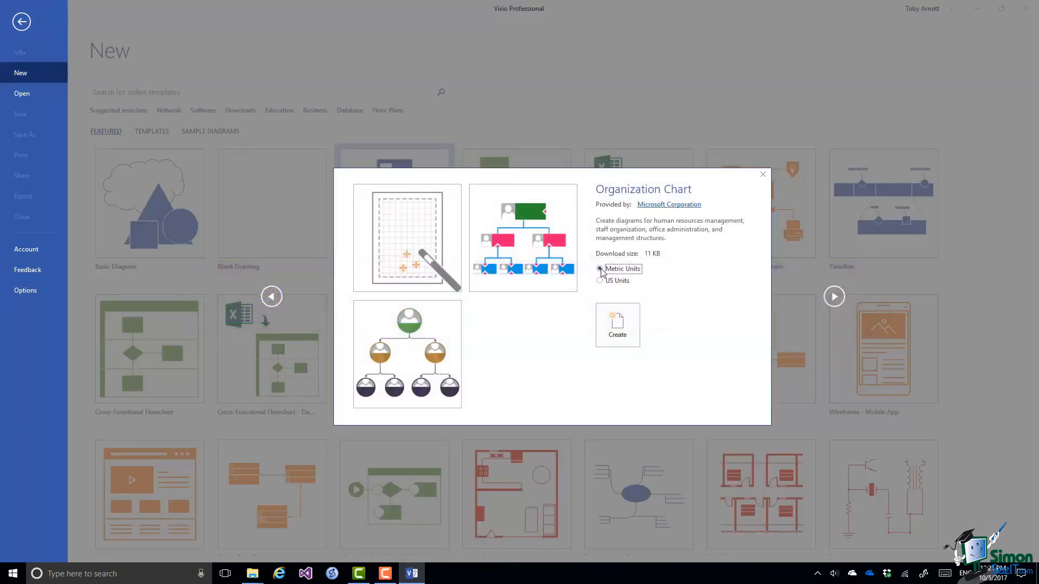
left_click(617, 325)
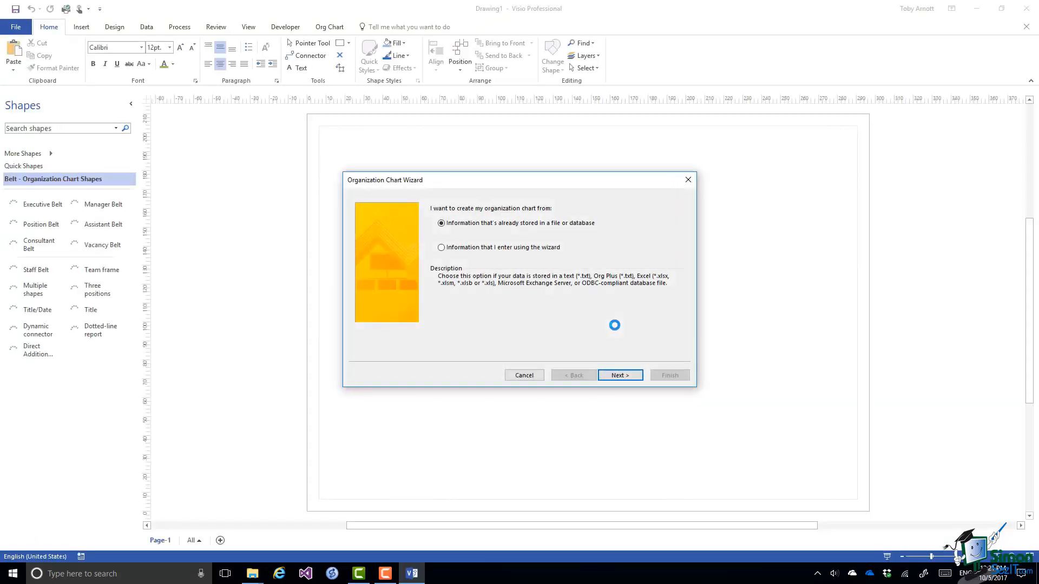
mouse_move(616, 328)
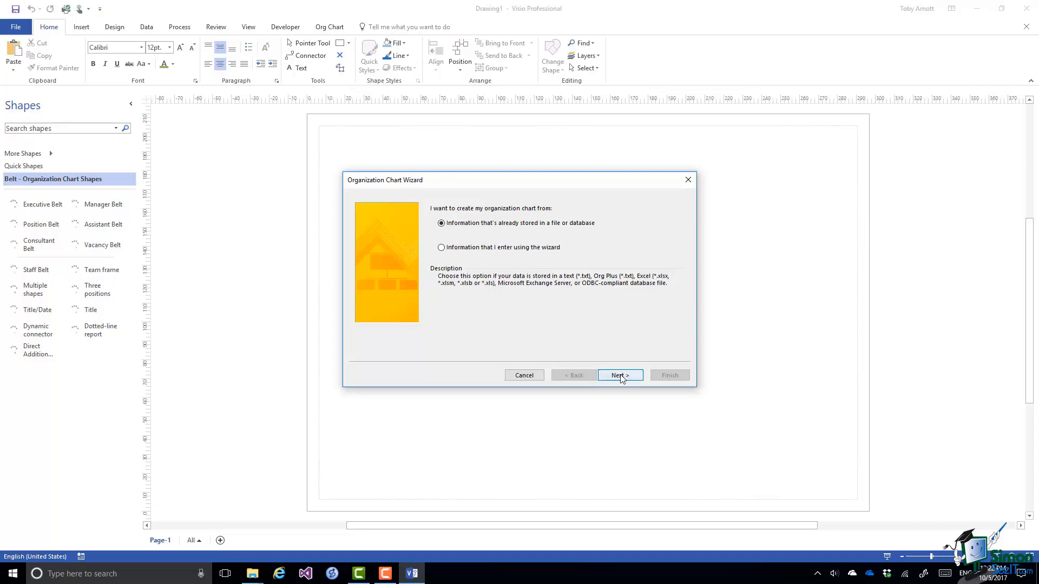
Step: Choose a text, Org Plus or Excel file as the wizard's data source and continue to locating it
left_click(618, 375)
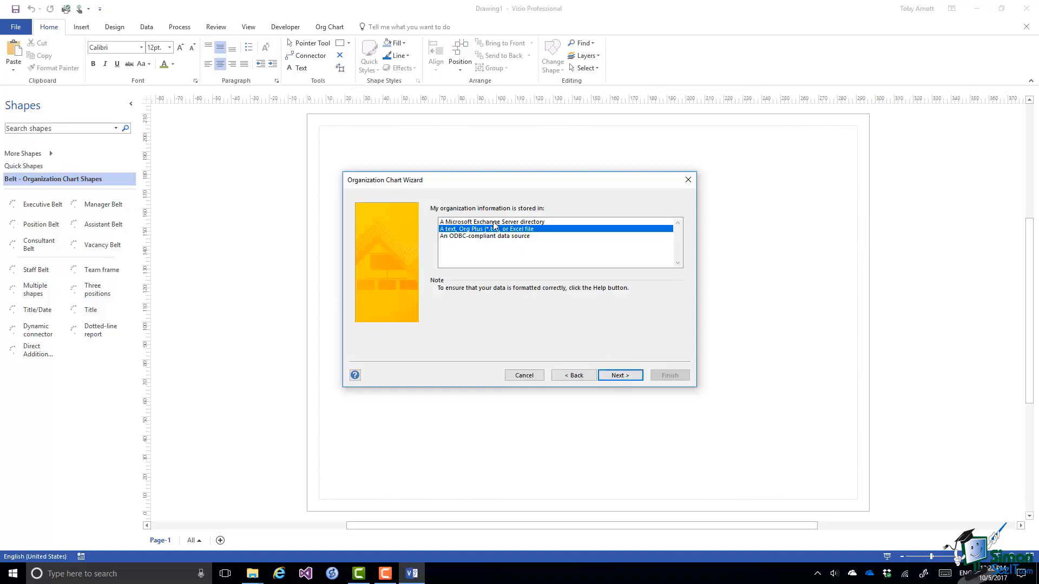
left_click(492, 221)
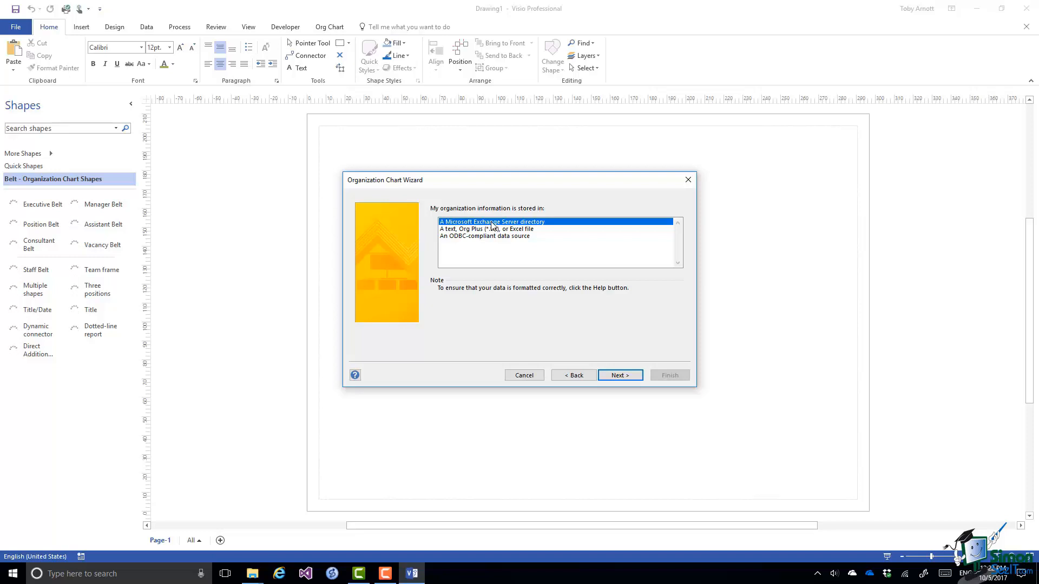
mouse_move(493, 235)
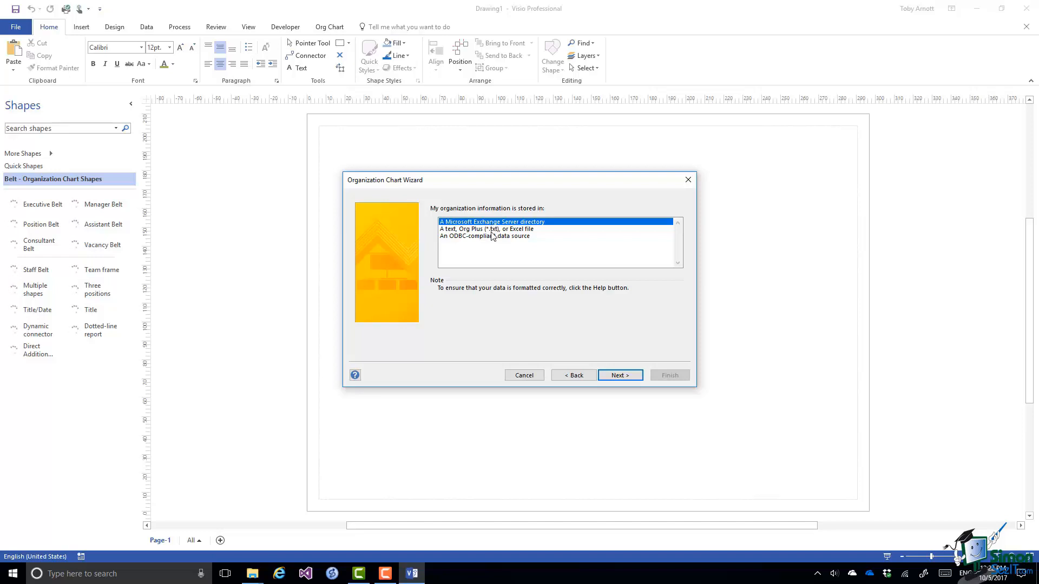
left_click(484, 236)
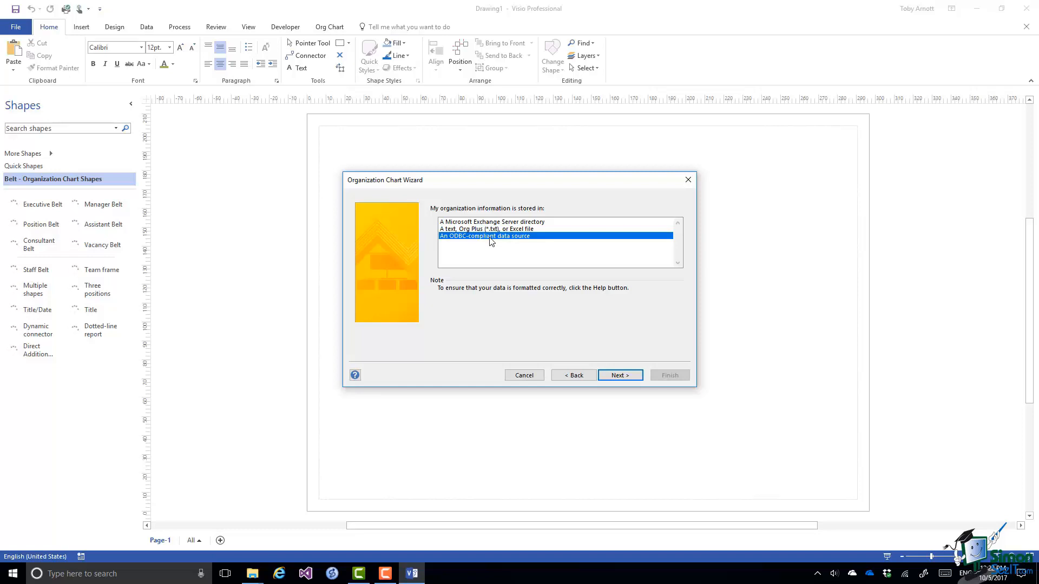
mouse_move(492, 237)
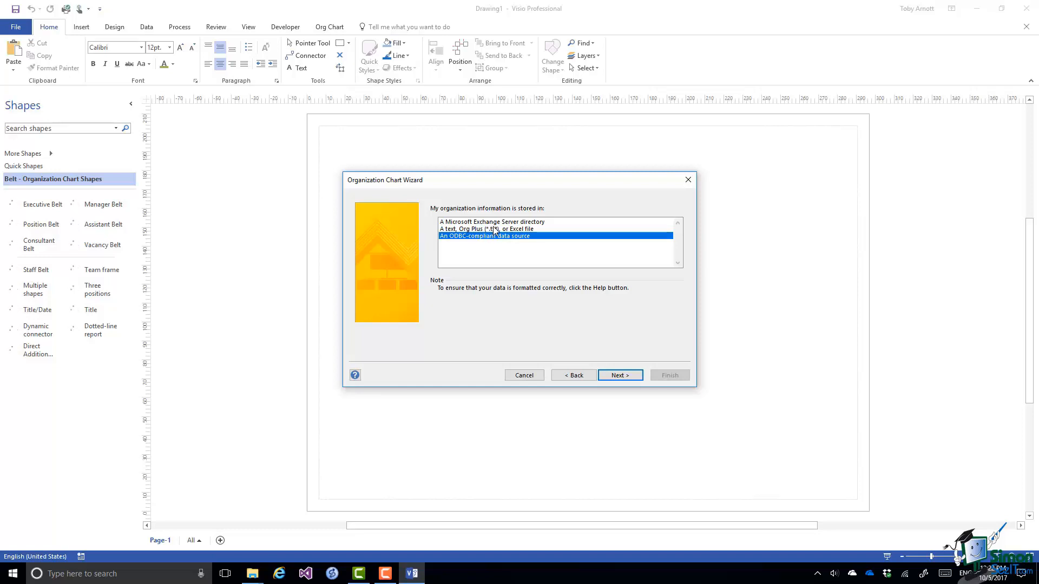
left_click(486, 228)
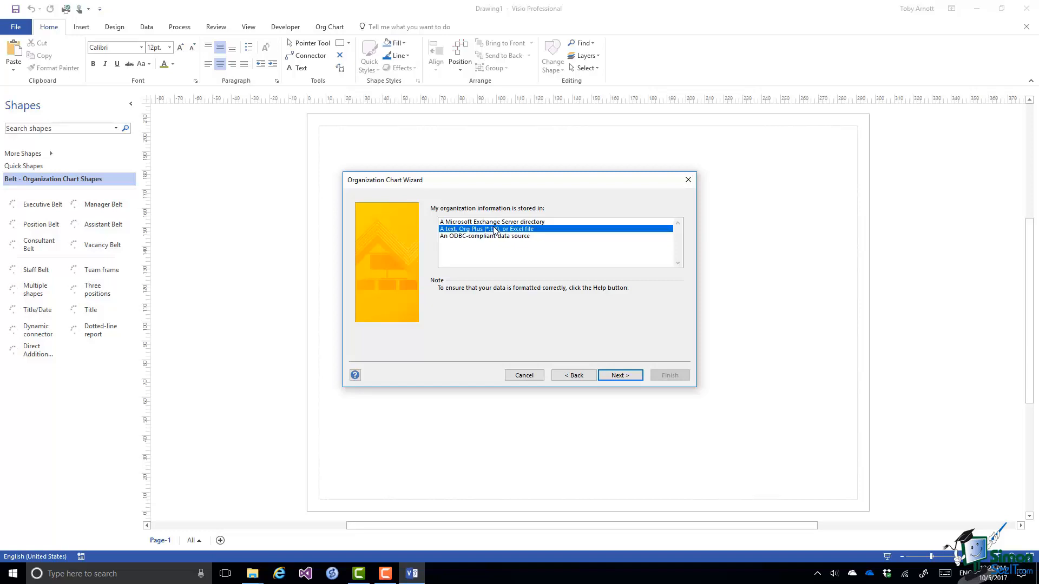
mouse_move(506, 303)
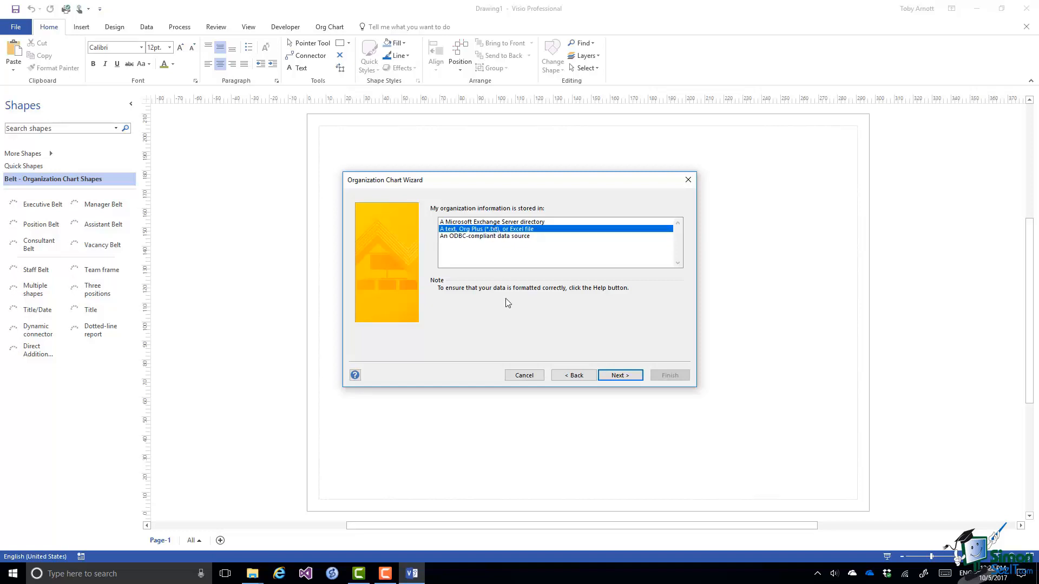
left_click(618, 374)
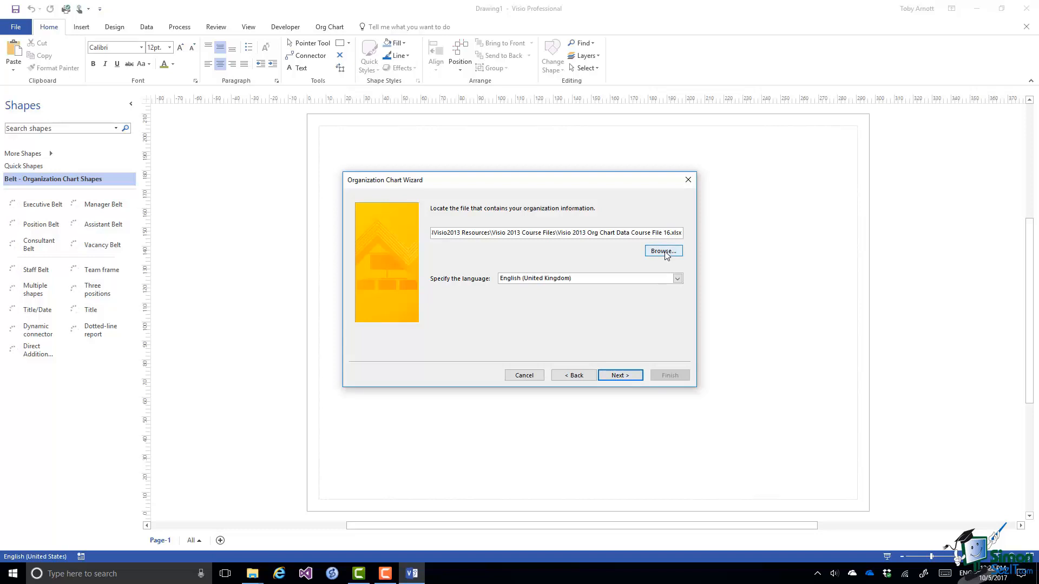
Step: Browse to the course files folder and pick Visio 2016 Org Chart 02 Data.xlsx
left_click(661, 251)
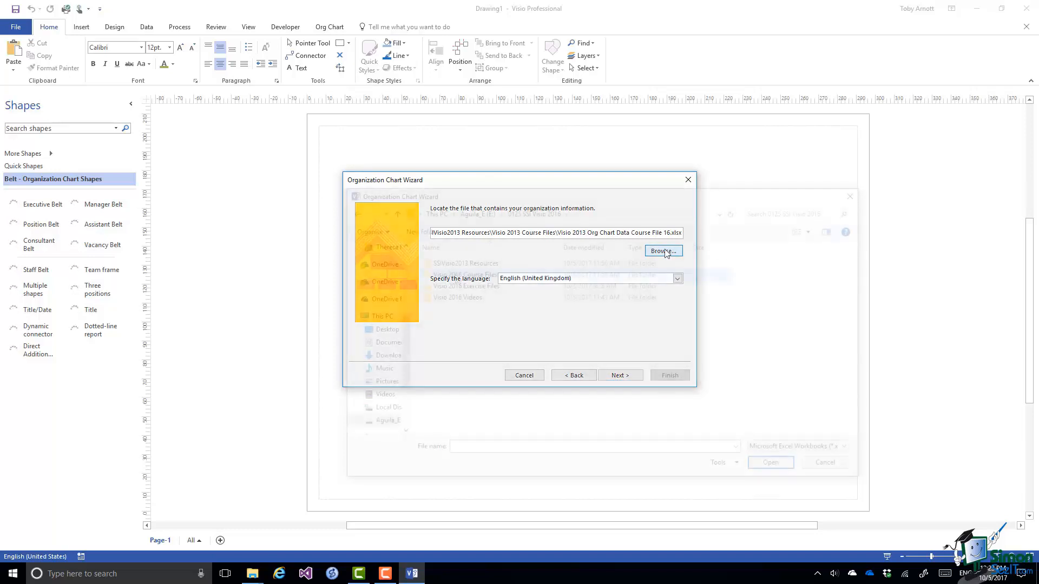
left_click(662, 250)
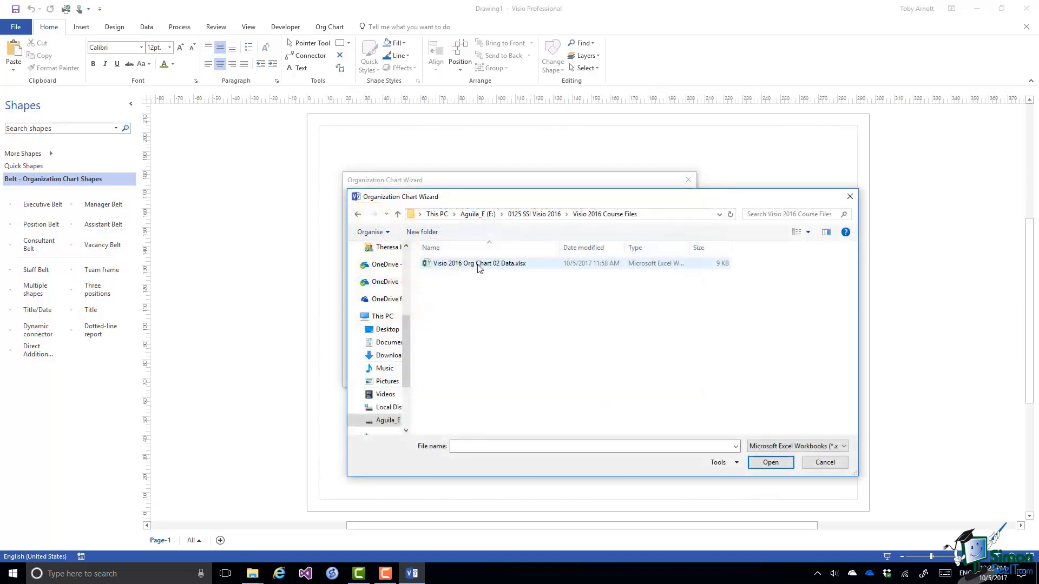
mouse_move(478, 263)
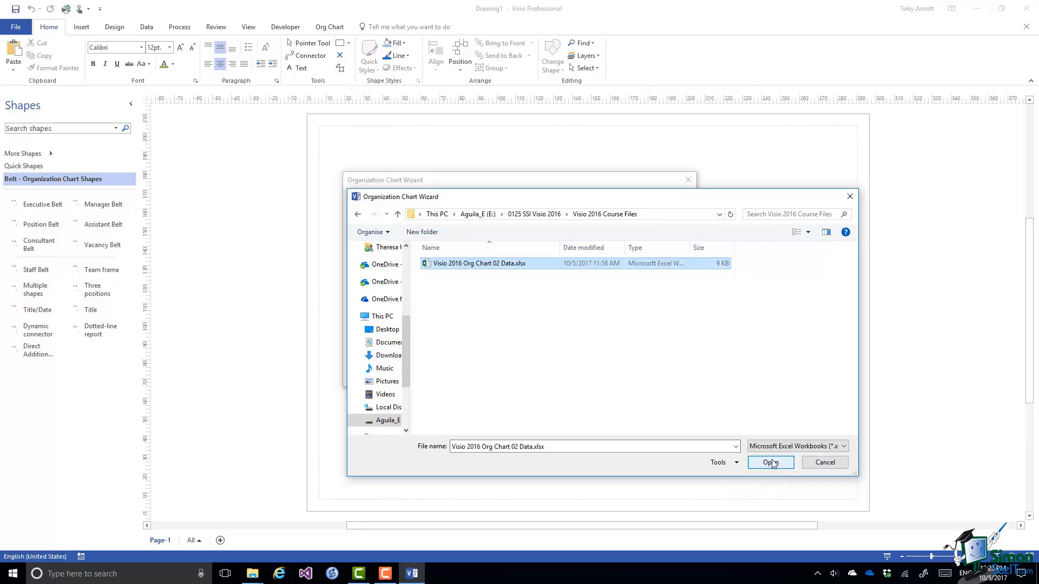
Step: Confirm the workbook with English (United States), mapping Name to Name and Reports to to Manager
left_click(770, 463)
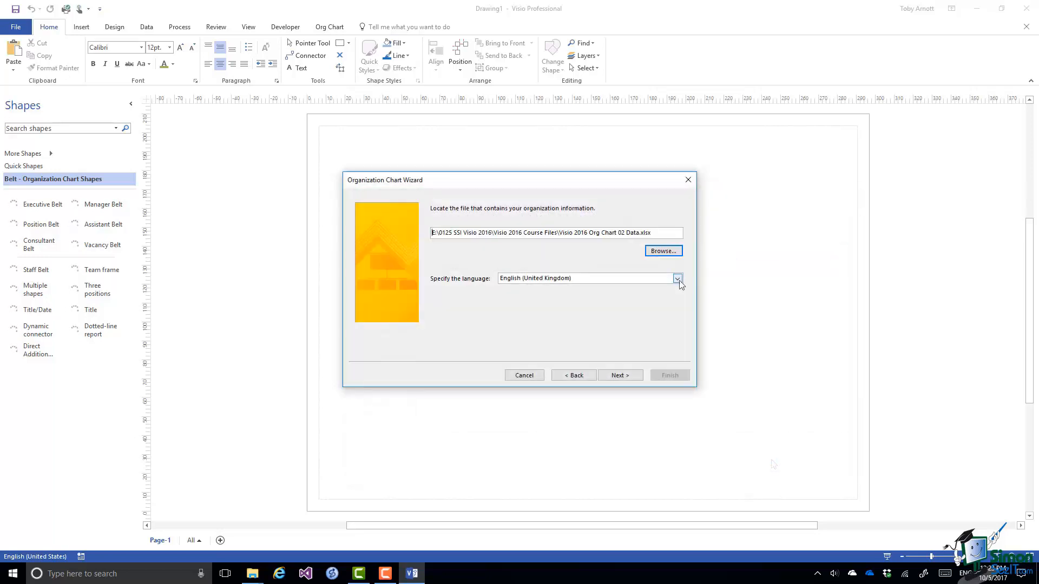
left_click(677, 278)
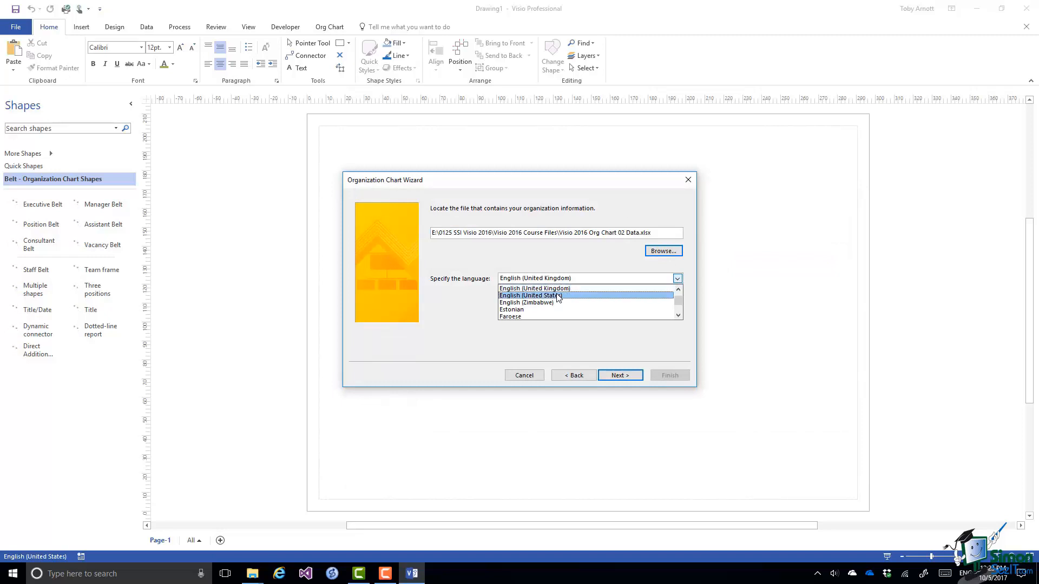
left_click(528, 295)
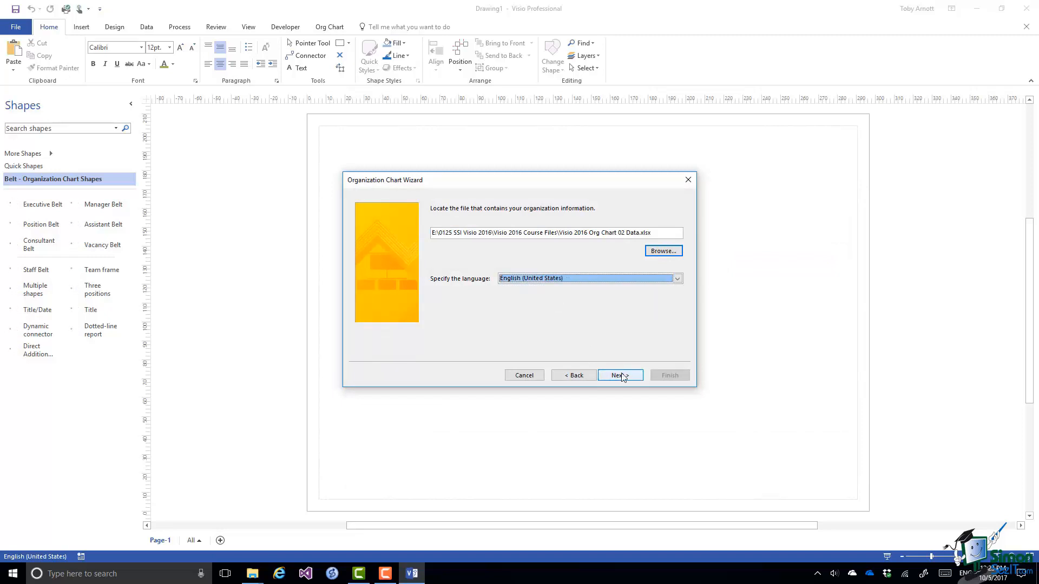
left_click(619, 375)
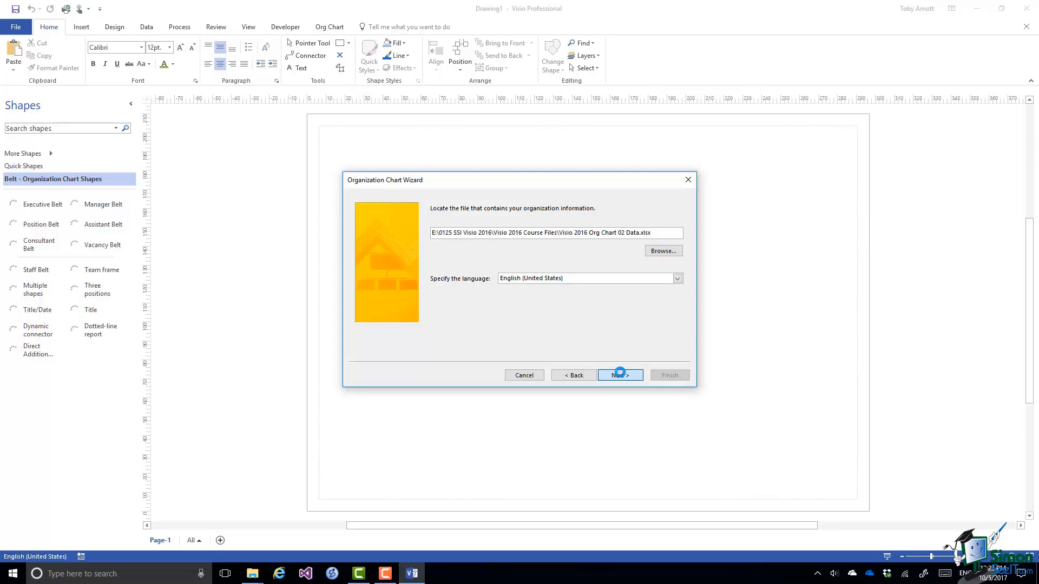
left_click(620, 375)
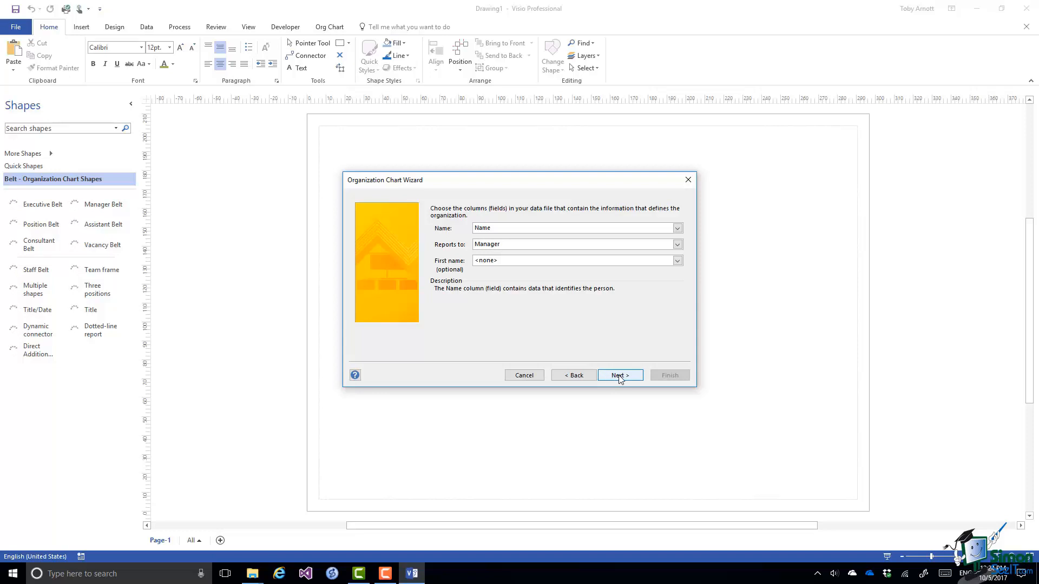
Step: Add Role to the displayed fields alongside Name
left_click(619, 375)
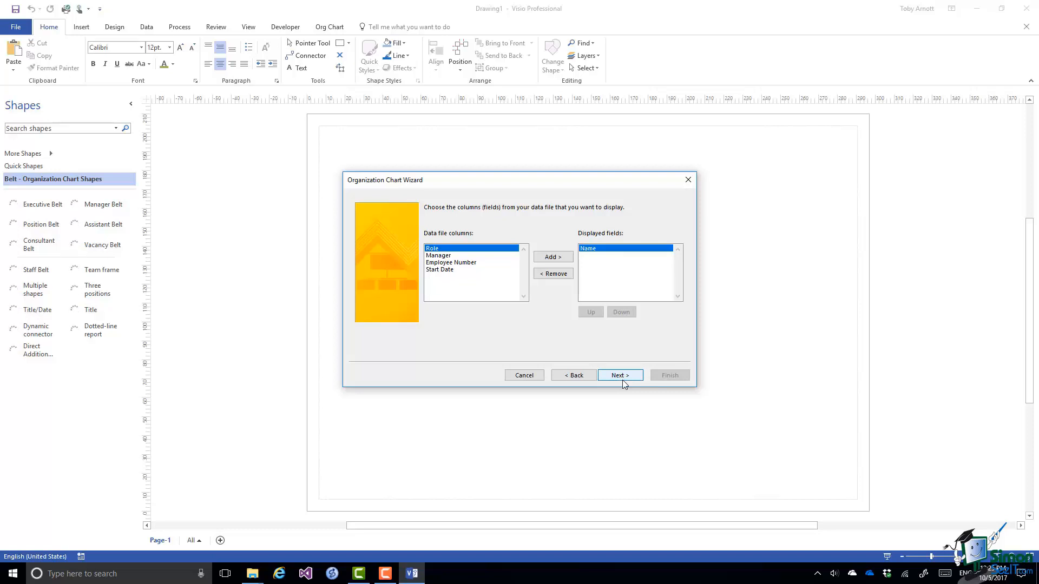
mouse_move(696, 342)
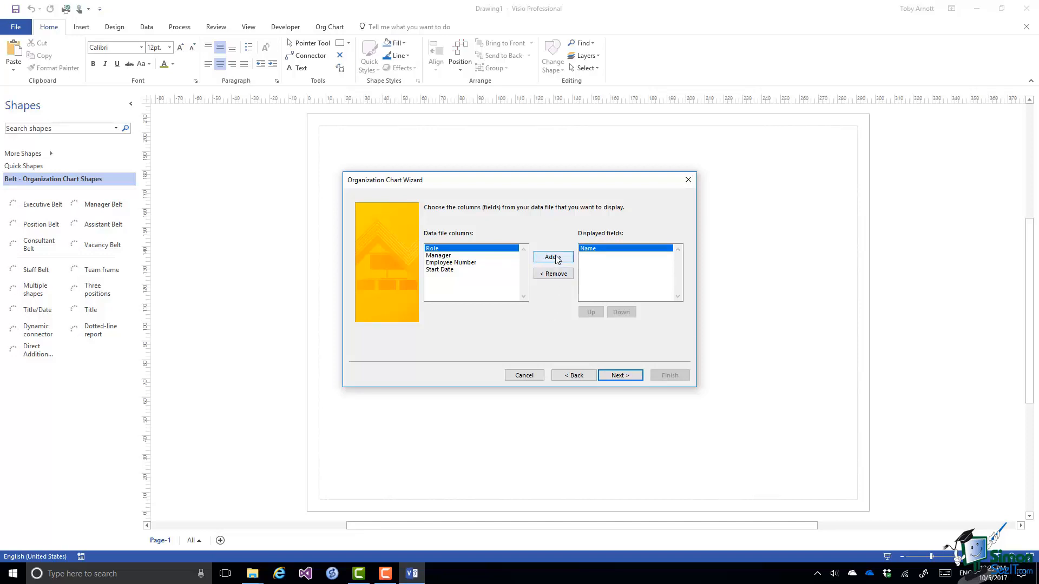
left_click(553, 257)
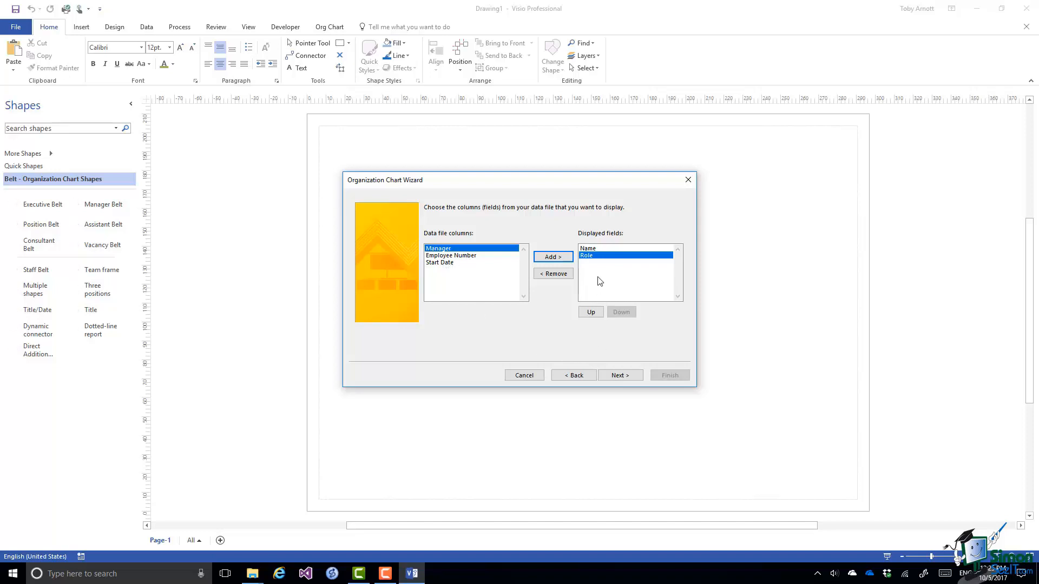
mouse_move(599, 280)
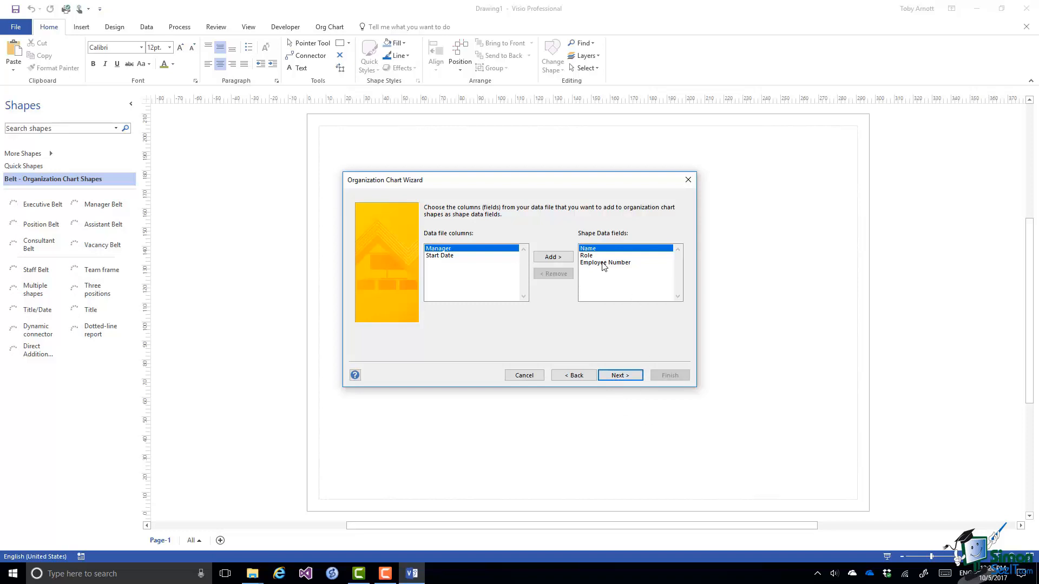
Step: Remove Employee Number from the shape data fields, leaving Name and Role
left_click(604, 262)
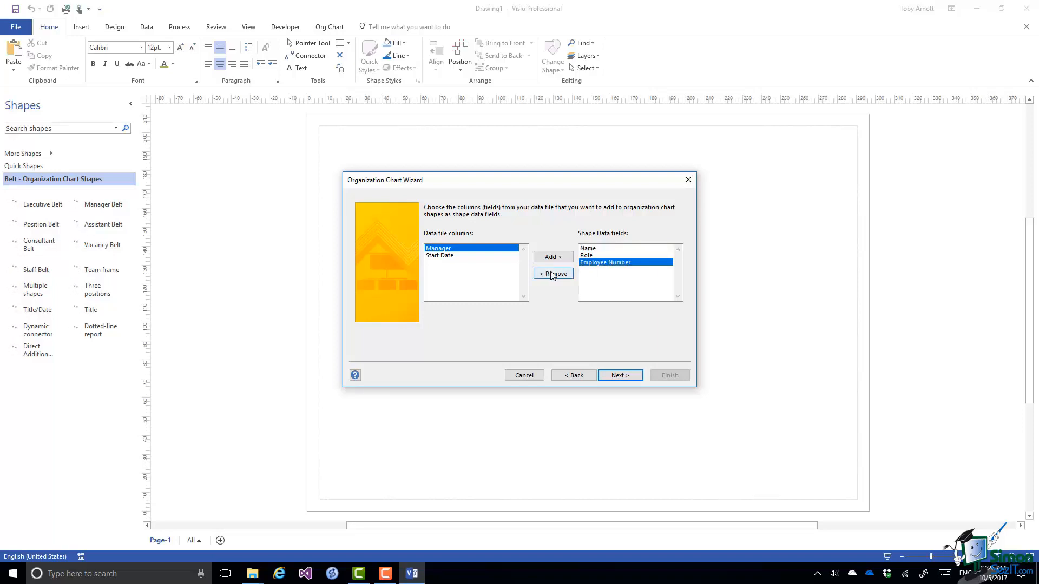
left_click(553, 273)
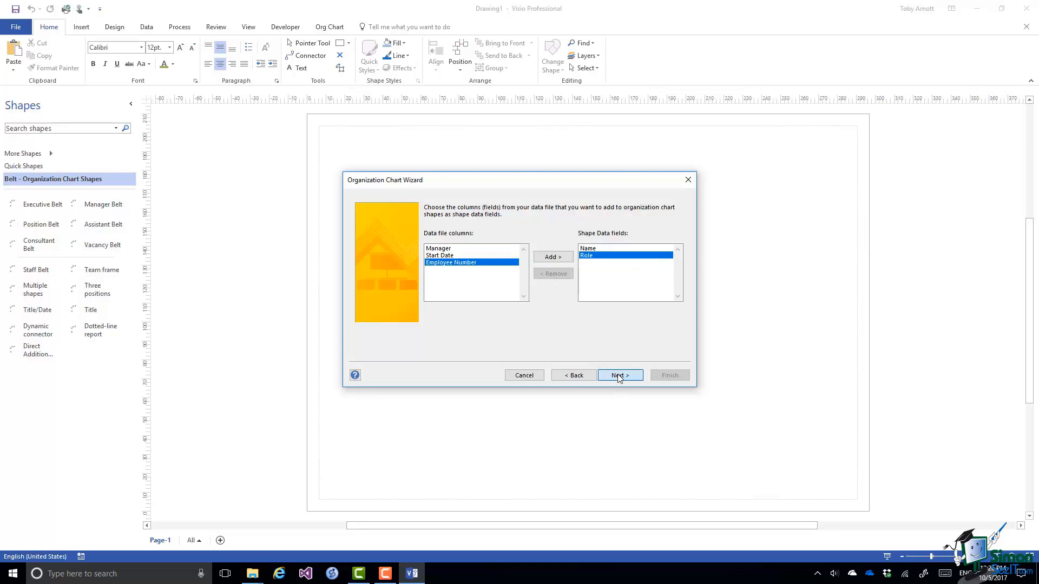
Step: Keep 'Don't include pictures in my organization chart' selected at the picture import step
left_click(619, 374)
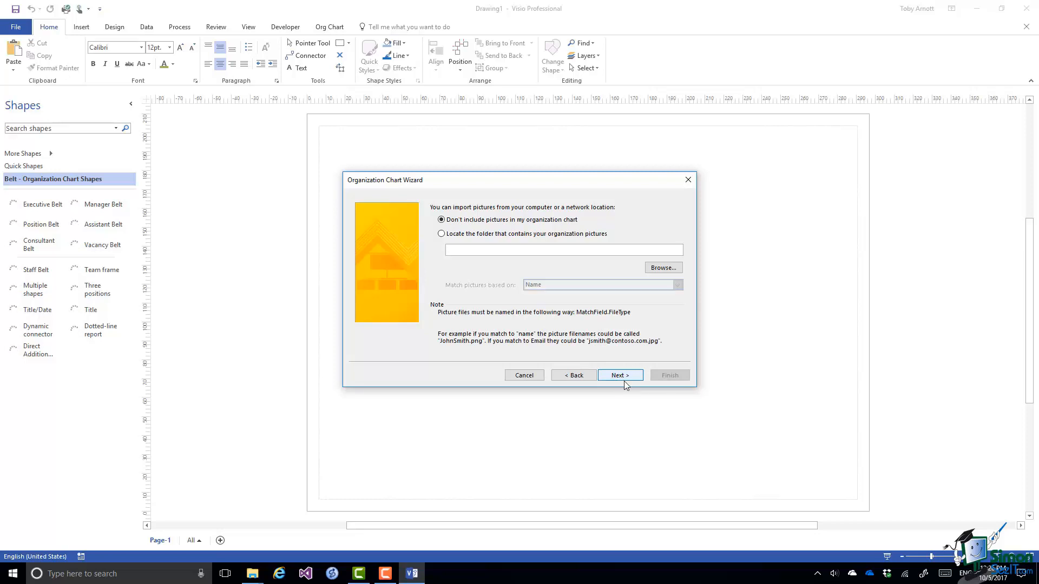
left_click(563, 250)
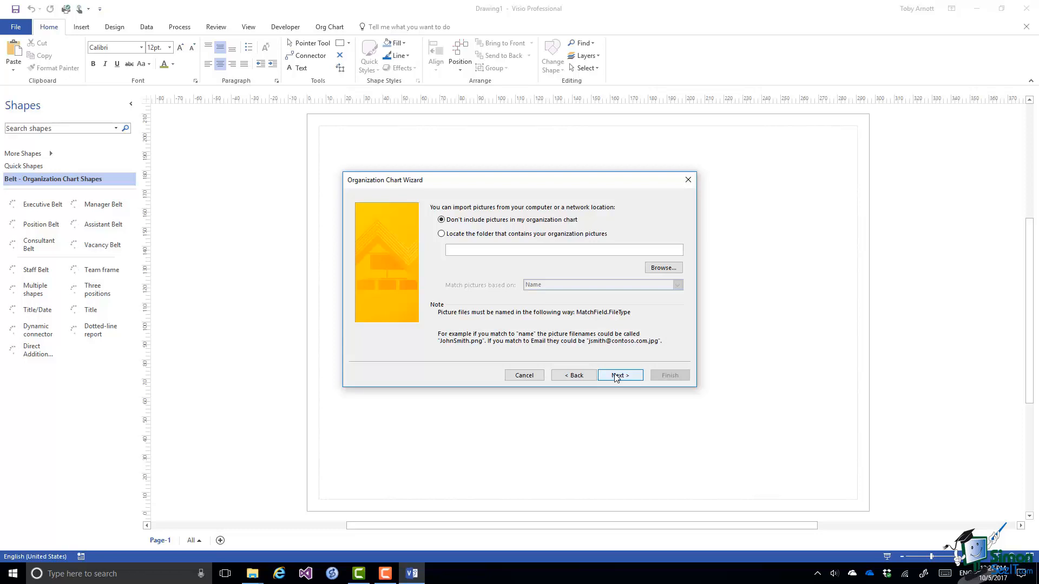
Step: Reach the page layout options, set to automatically break the chart across pages
left_click(619, 375)
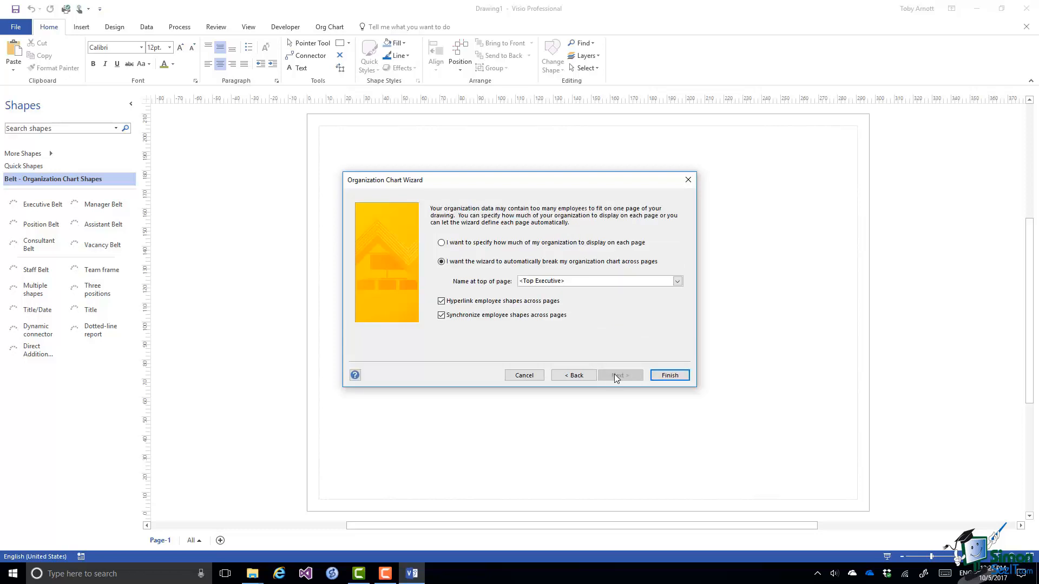
mouse_move(617, 378)
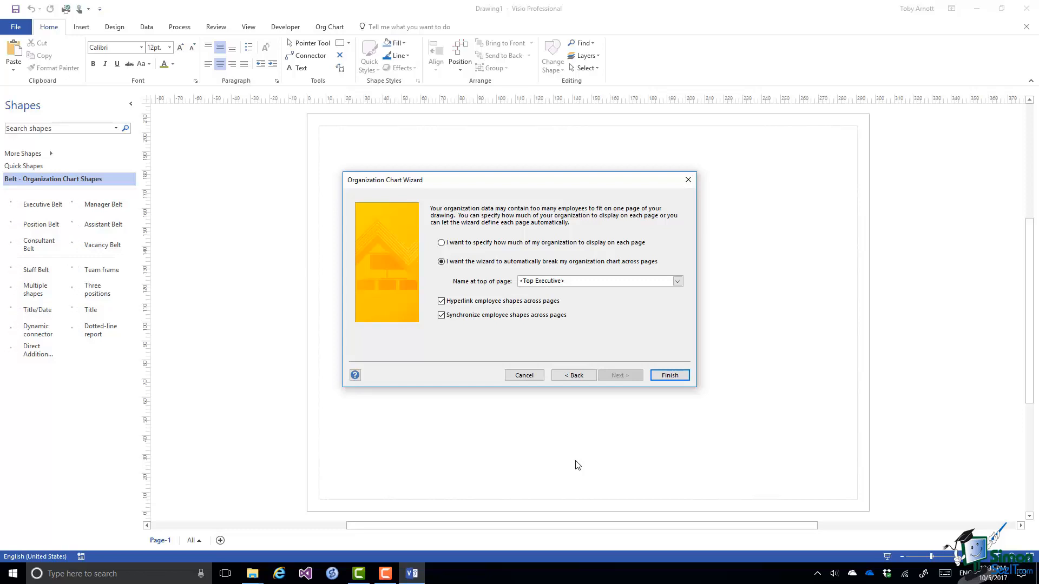
mouse_move(688, 311)
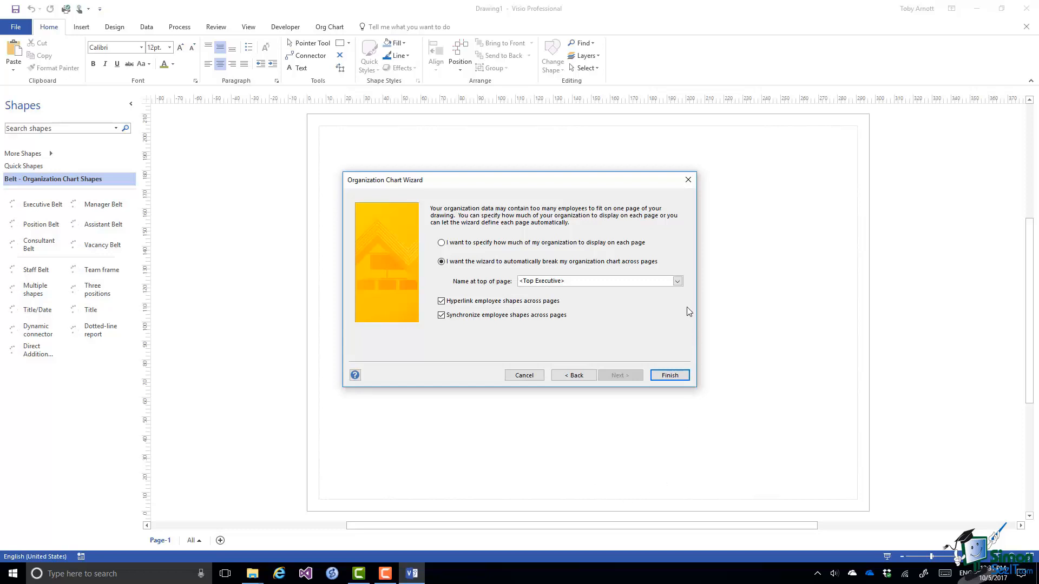
left_click(676, 280)
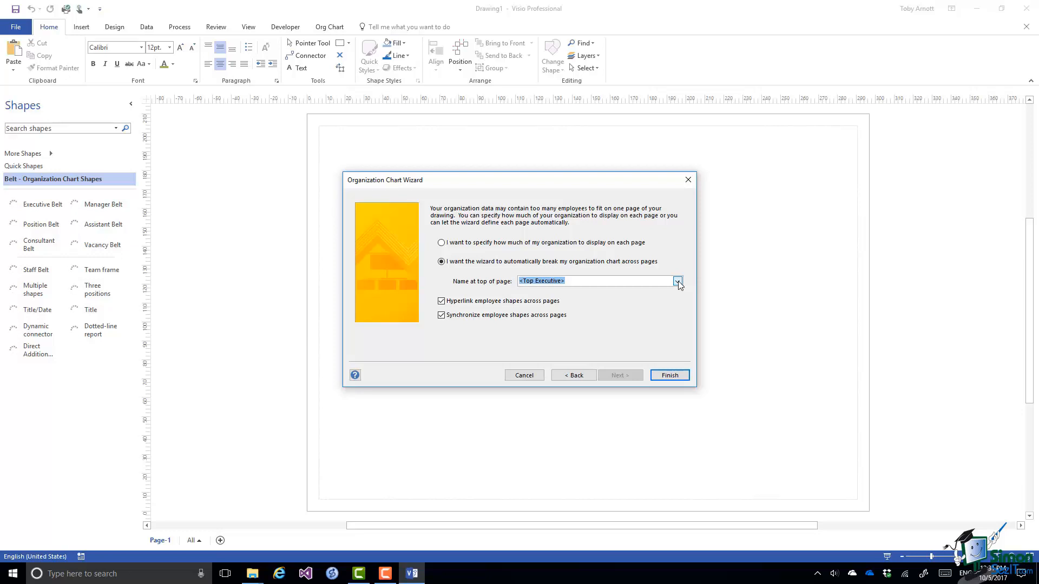
mouse_move(673, 309)
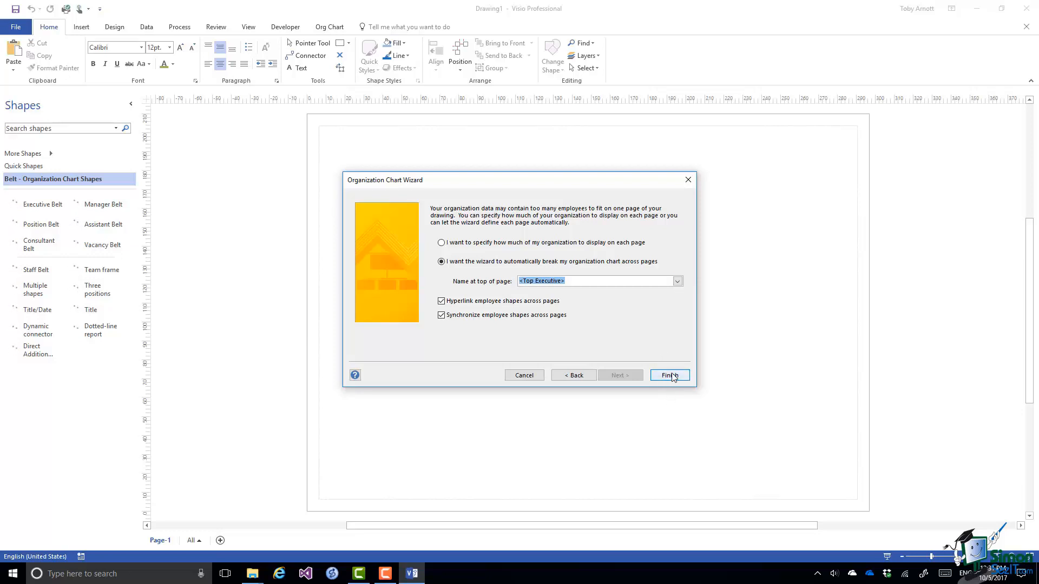
left_click(669, 374)
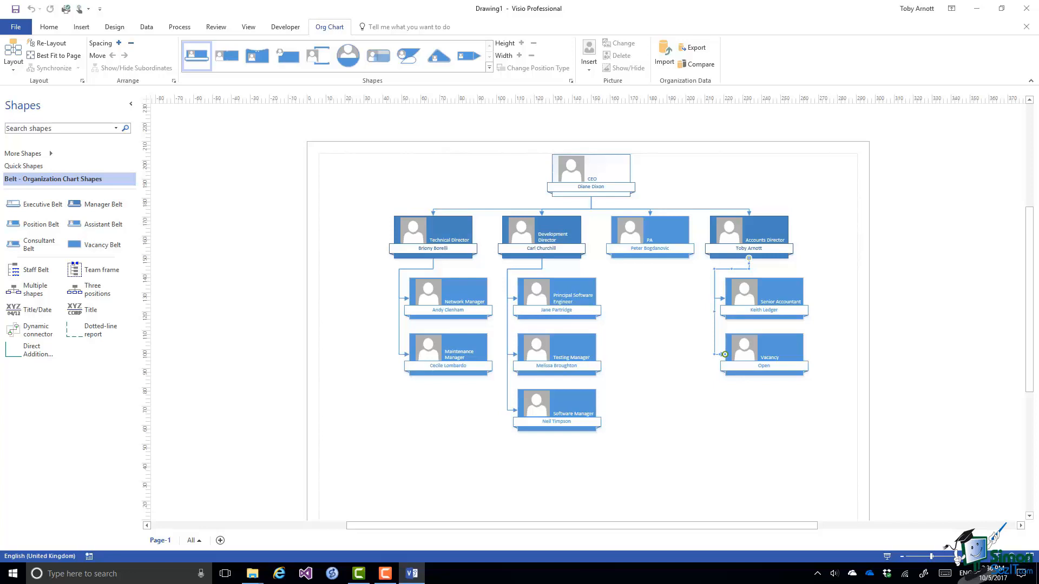
mouse_move(668, 326)
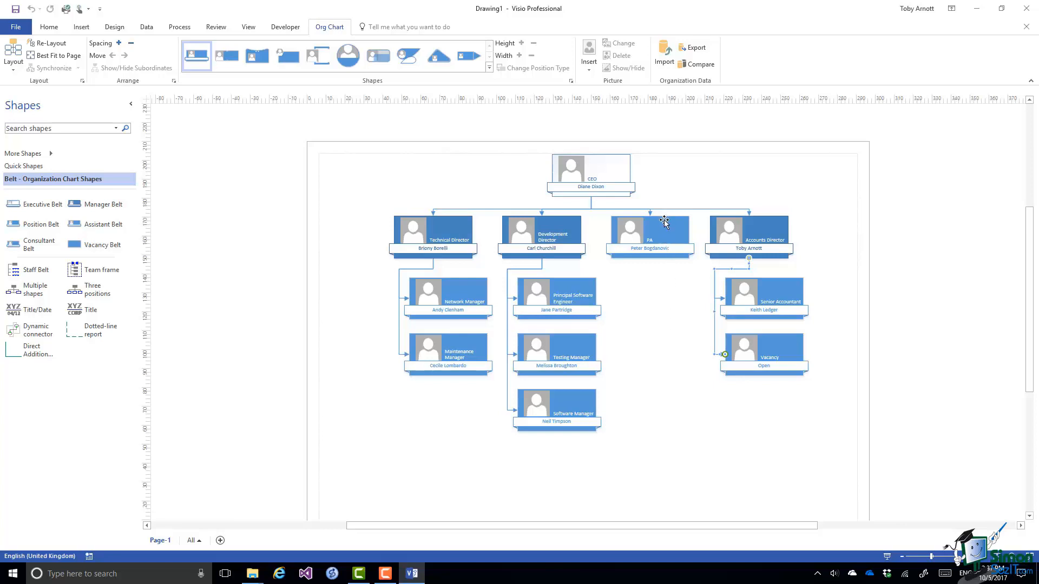
left_click(649, 232)
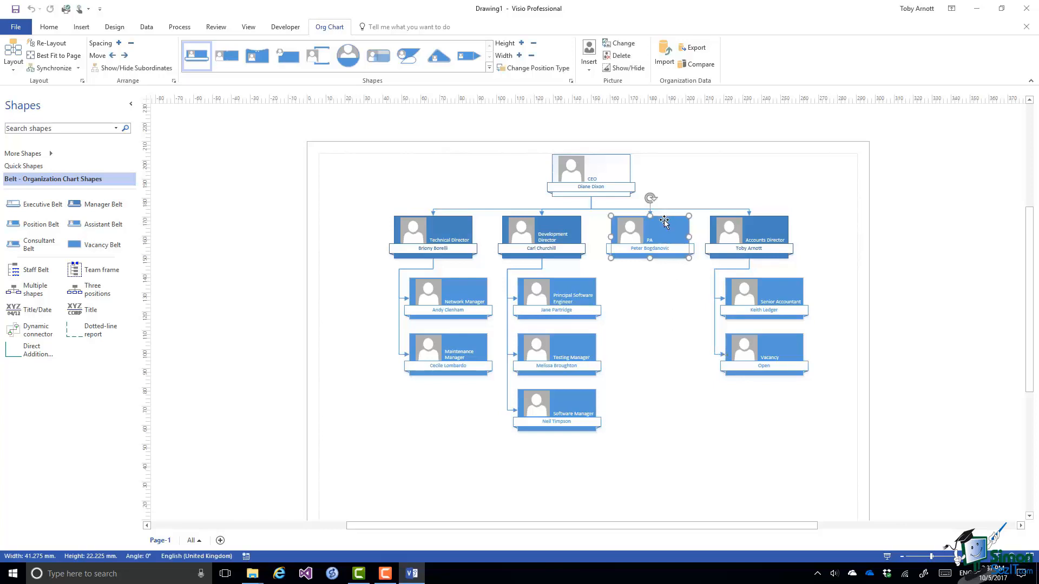
right_click(664, 223)
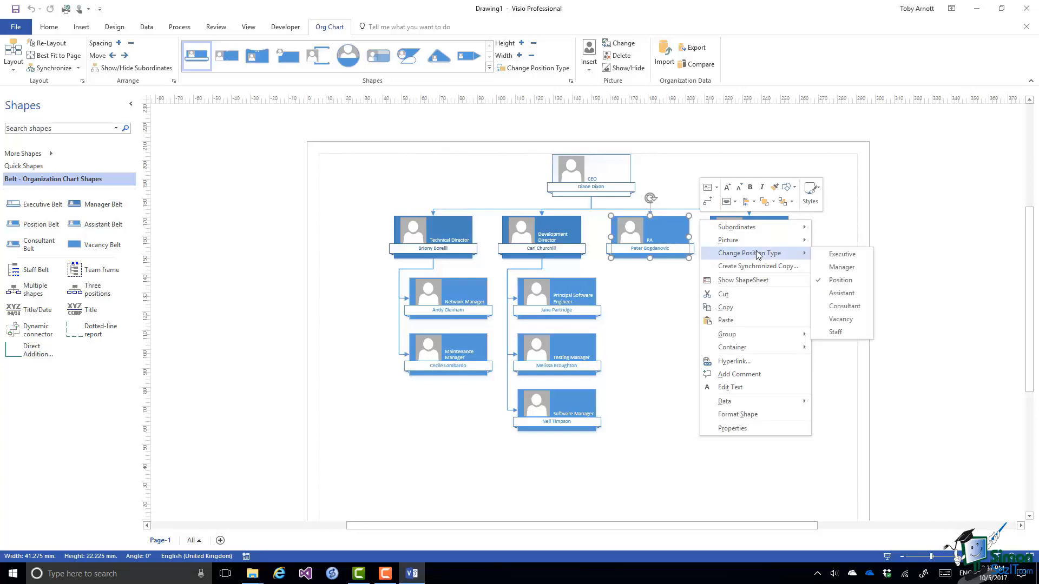
mouse_move(818, 255)
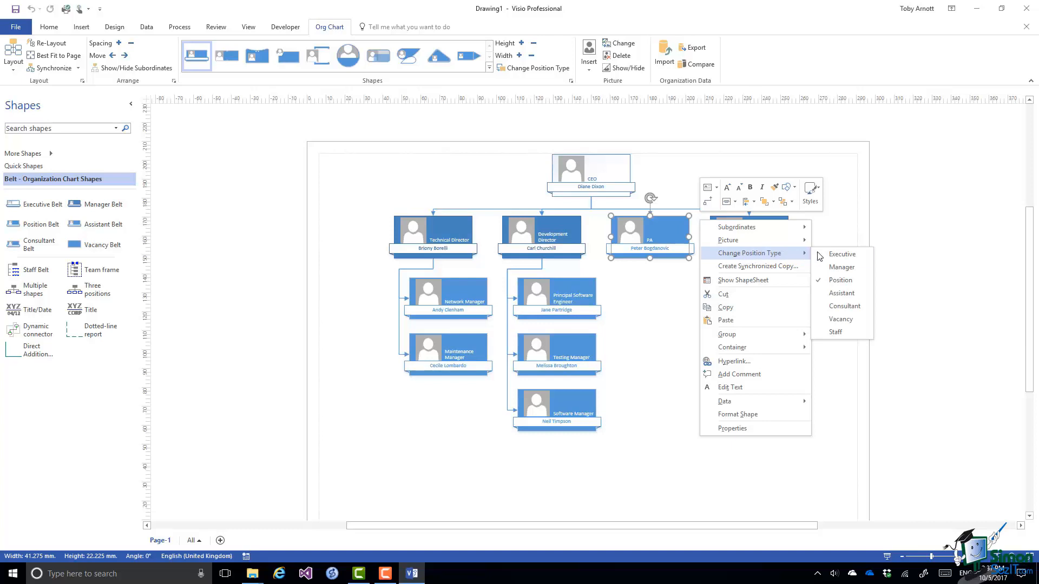
mouse_move(841, 293)
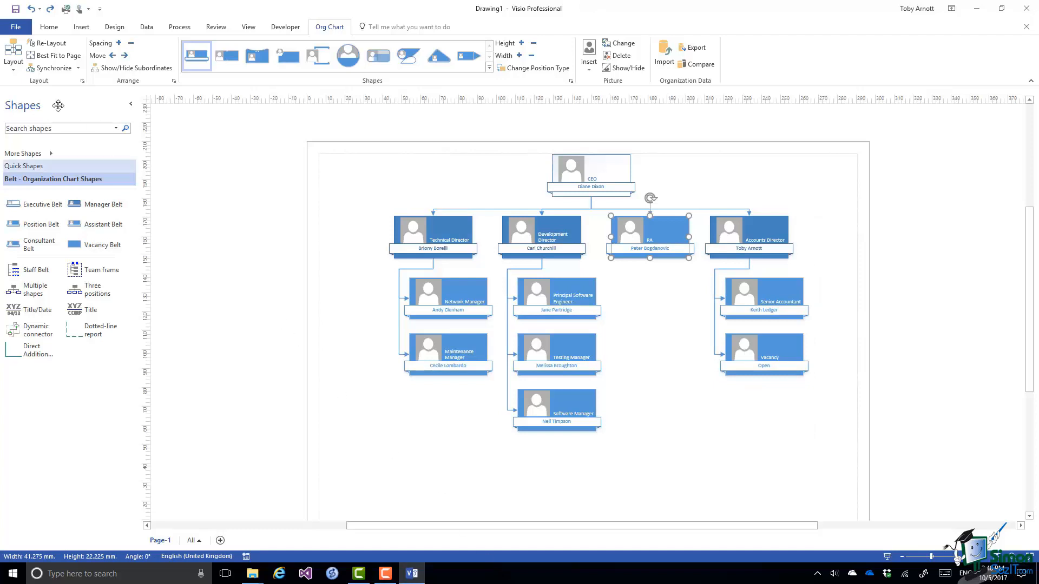
mouse_move(52, 43)
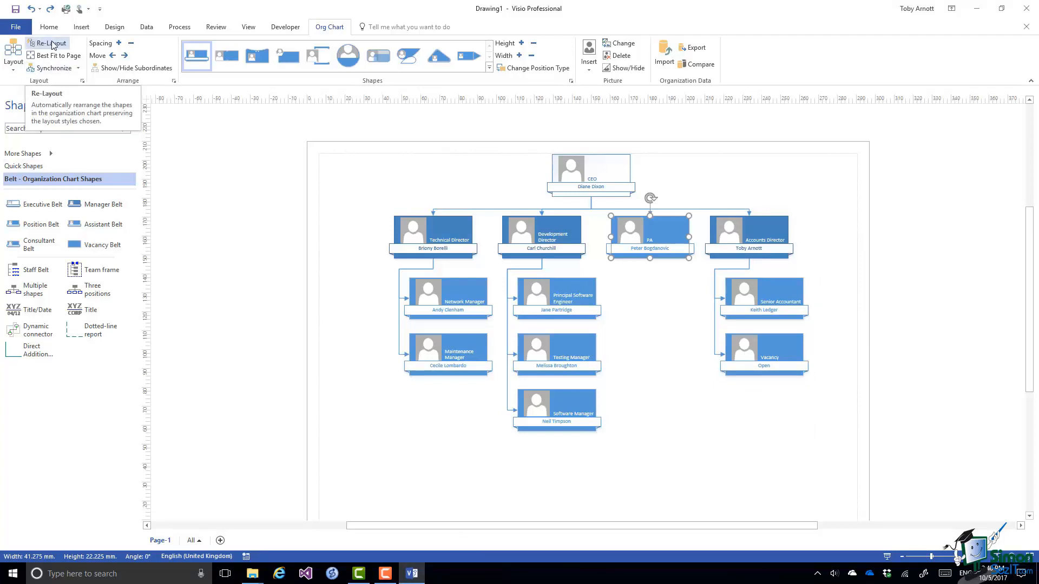
left_click(47, 43)
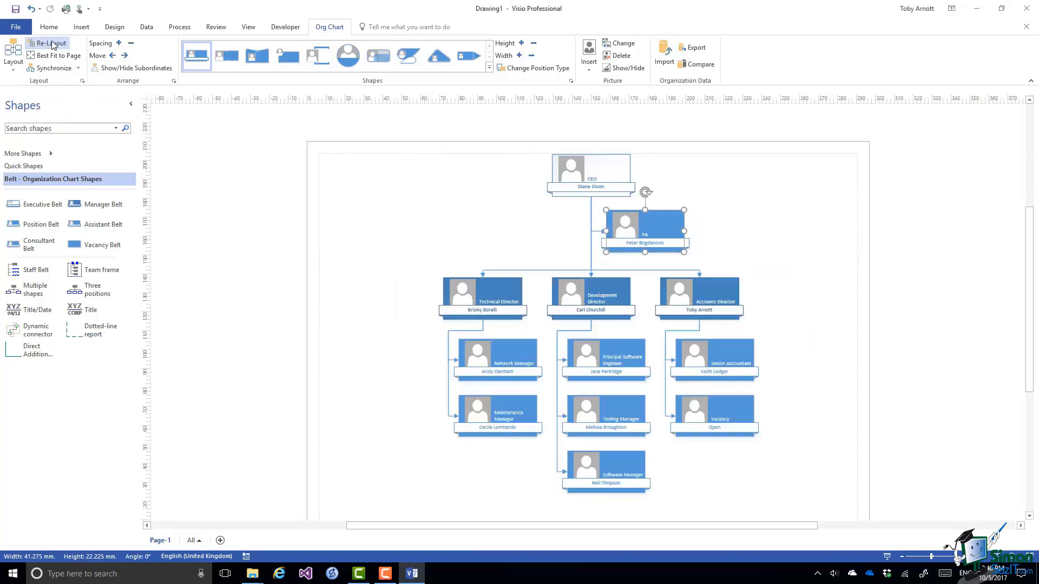